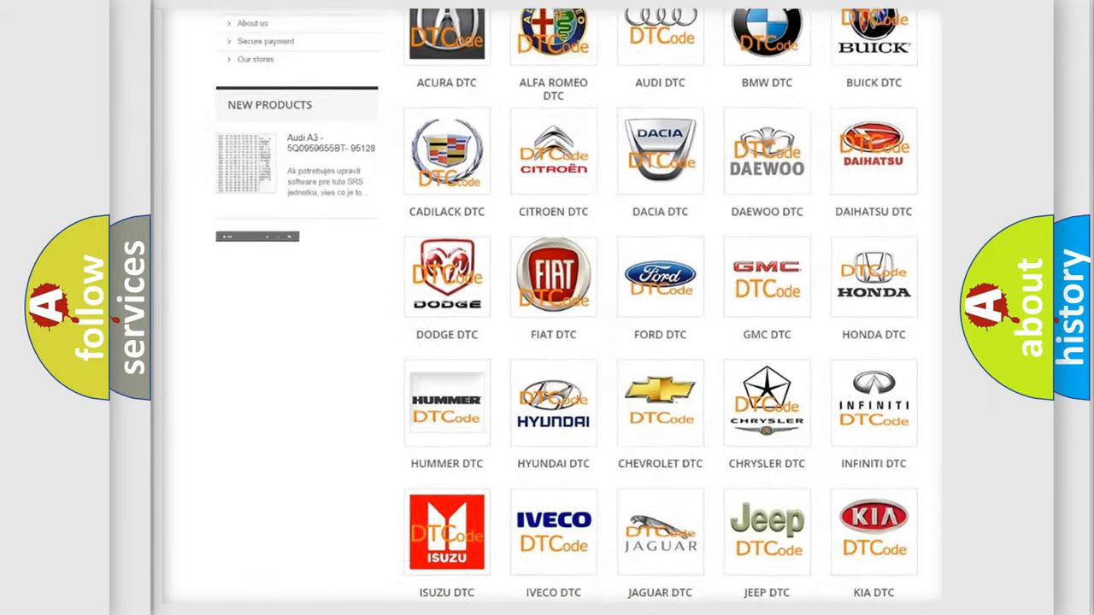
Open the Chrysler DTC code list from the brand grid, showing codes from B0002 onward
scroll("up", 3)
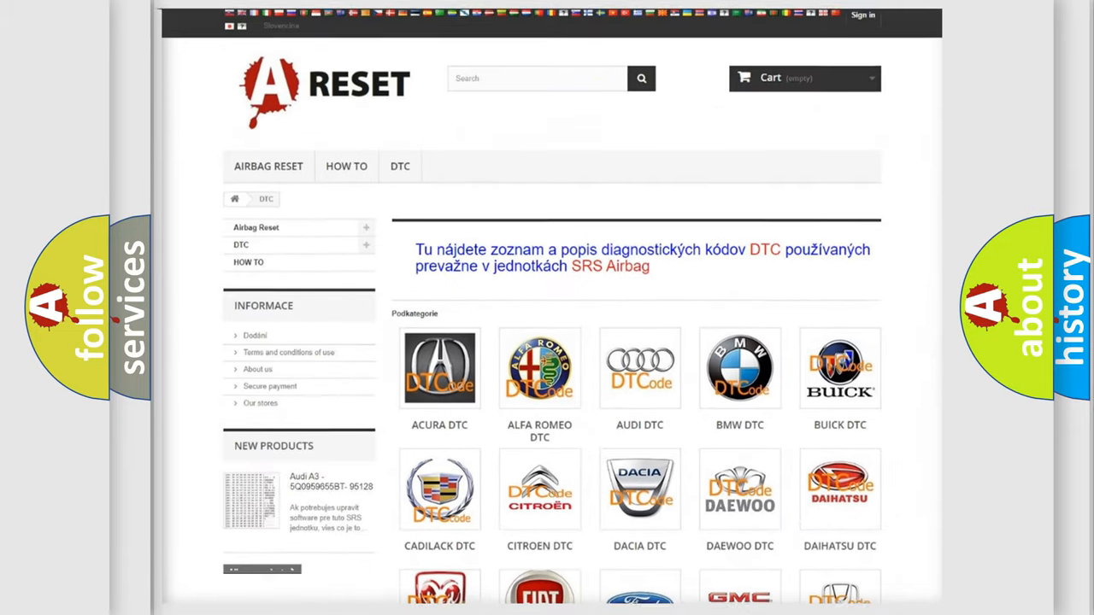
scroll("down", 3)
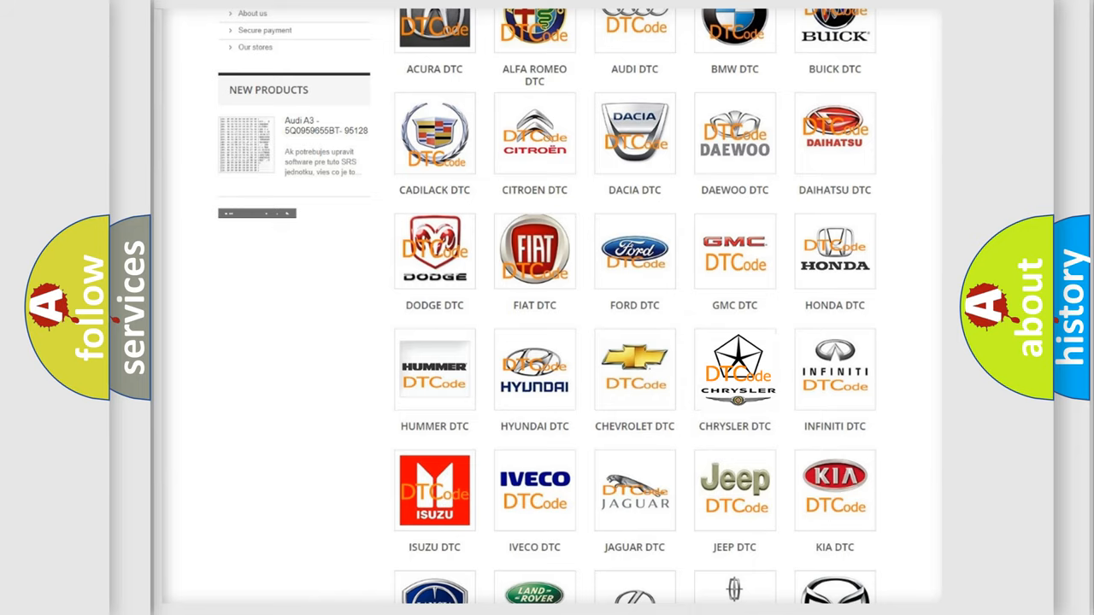
left_click(734, 370)
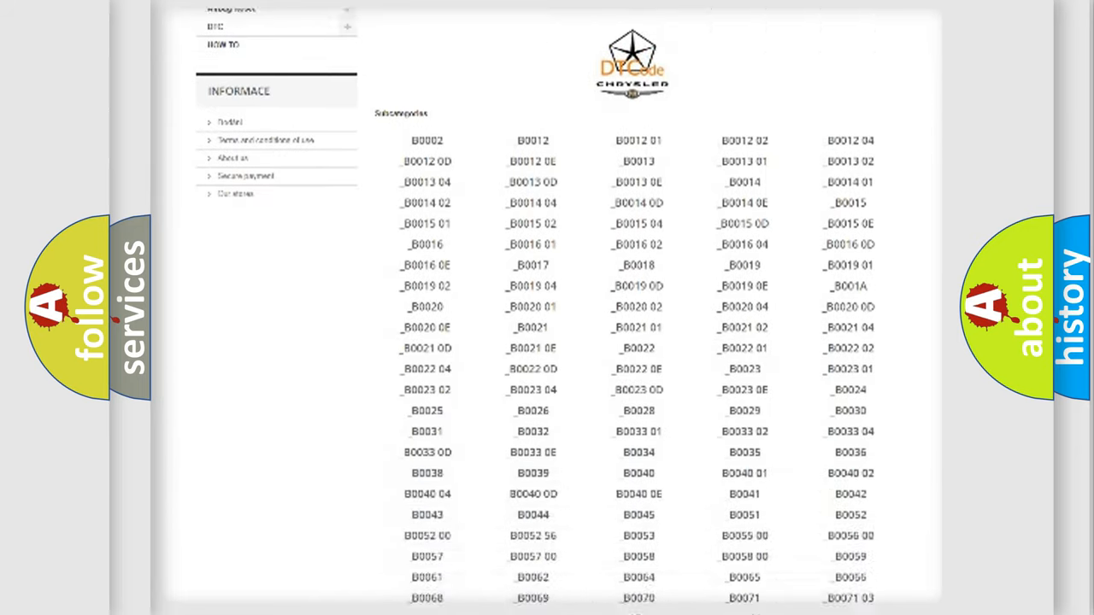
scroll("down", 3)
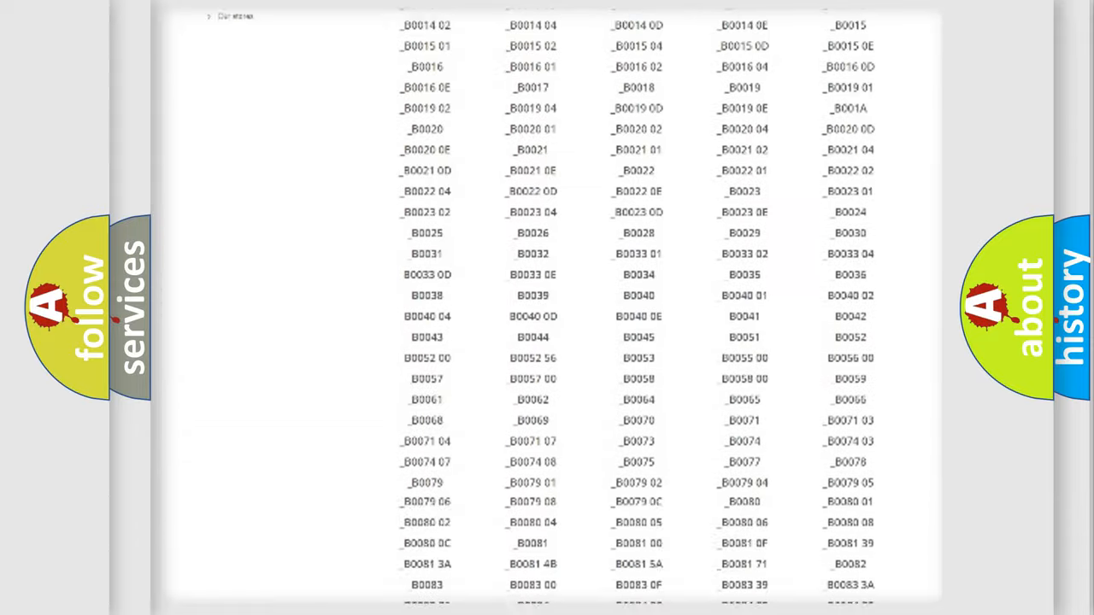
scroll("up", 3)
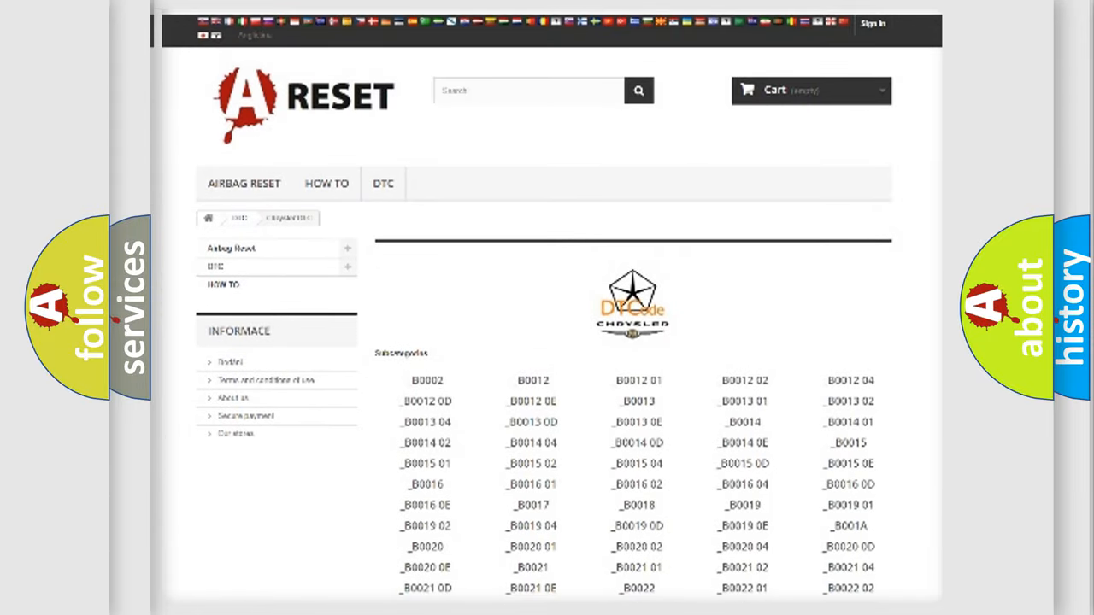